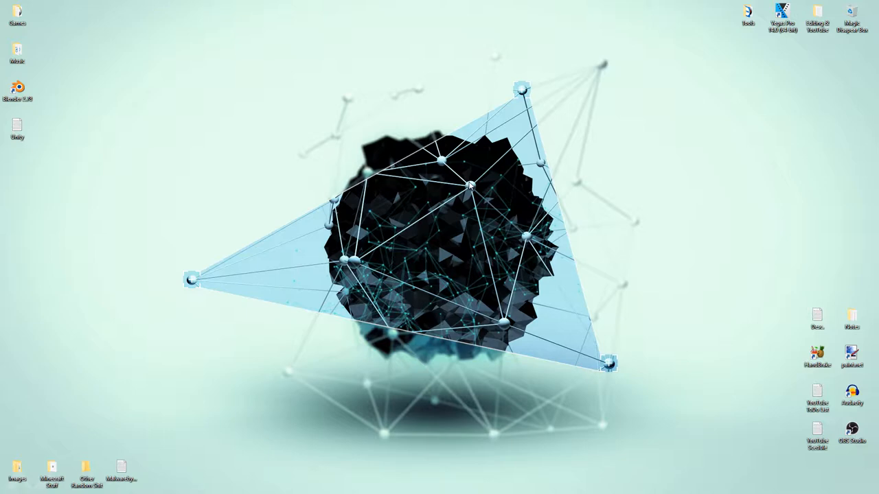
mouse_move(470, 186)
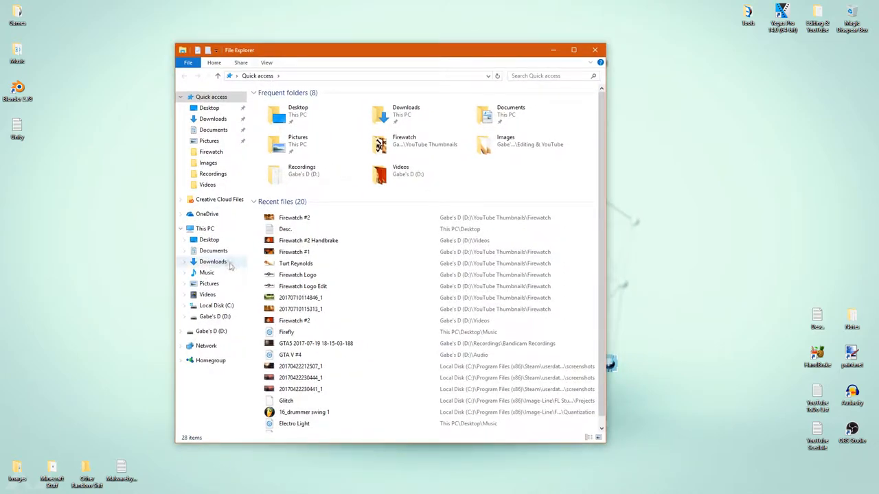
Show This PC's drives and check the free space of the C: and D: drives.
left_click(205, 228)
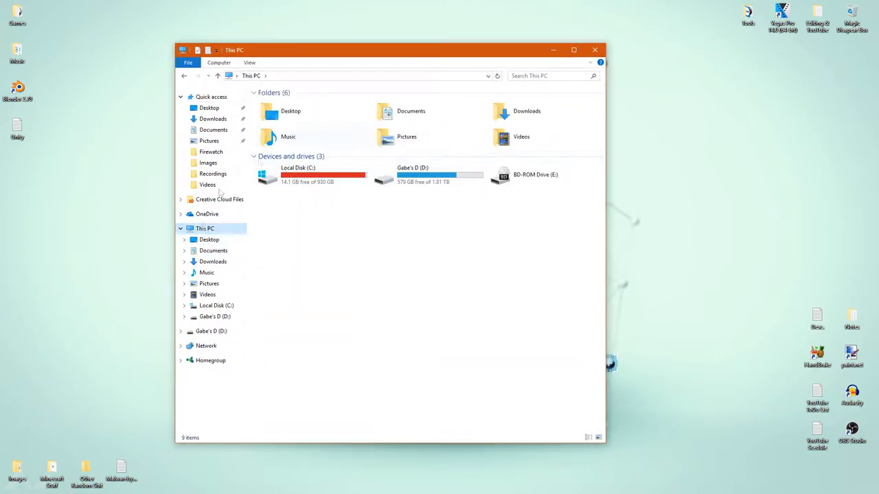
mouse_move(297, 175)
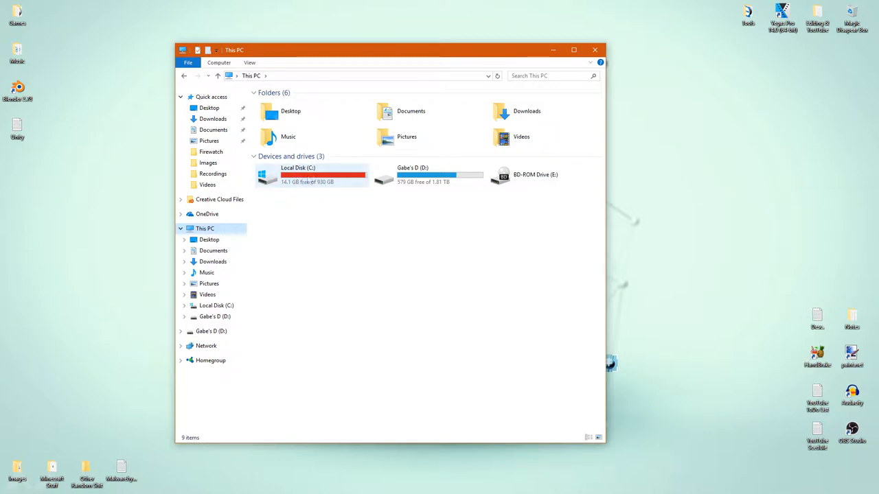
mouse_move(308, 181)
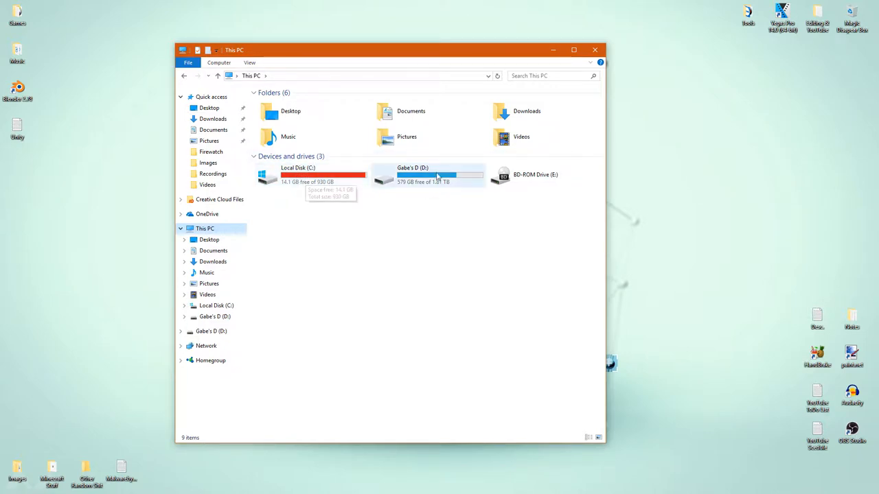
mouse_move(429, 178)
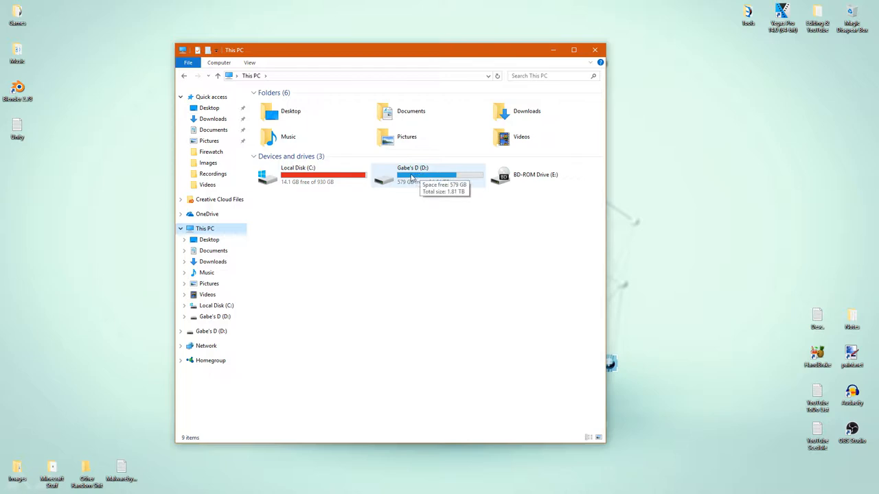
mouse_move(419, 176)
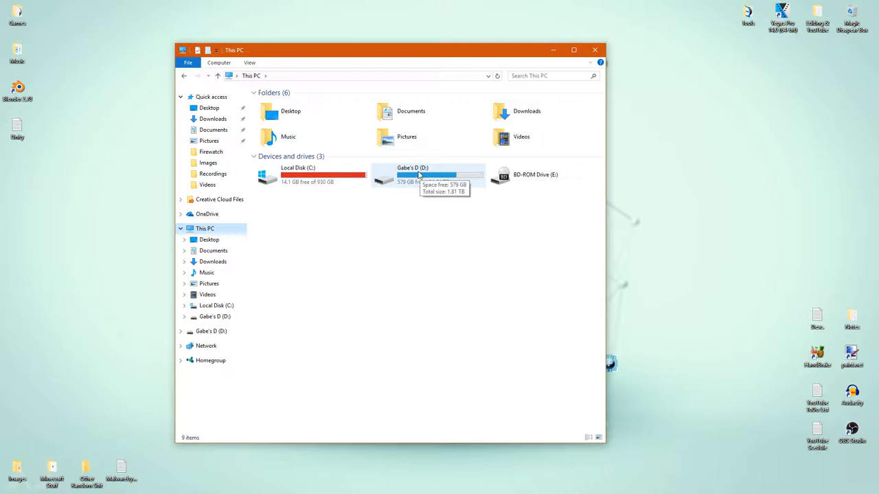
mouse_move(419, 189)
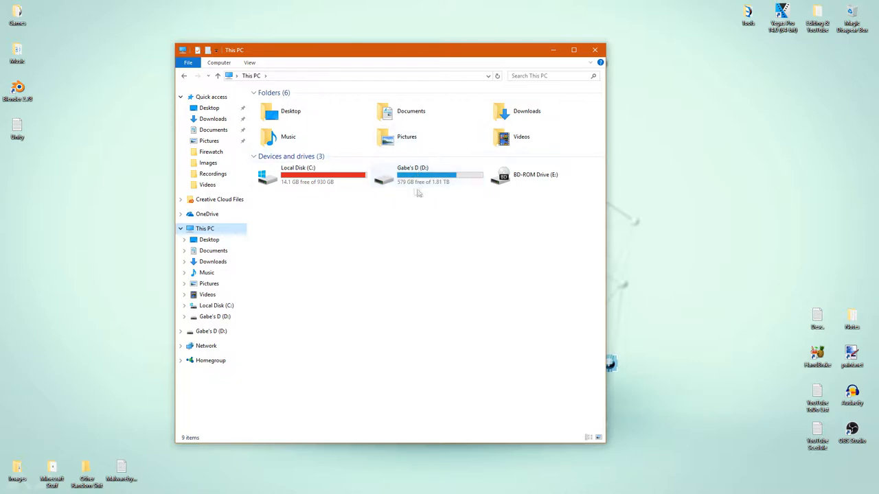
mouse_move(465, 158)
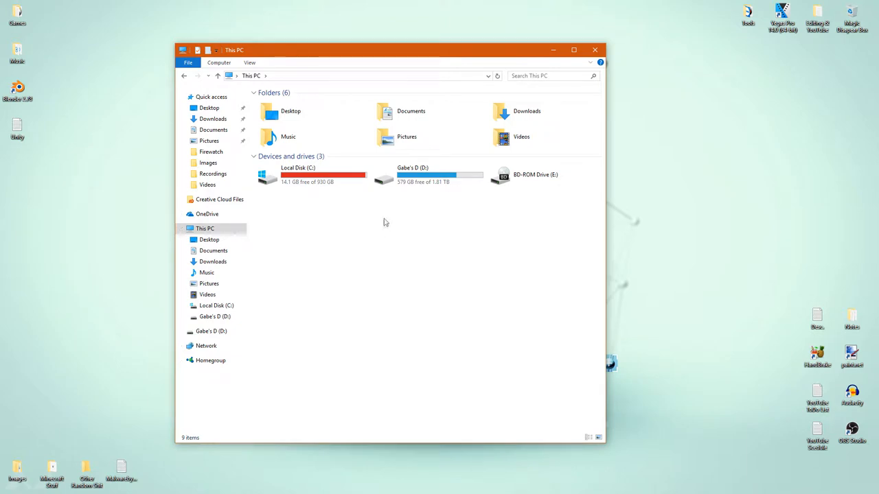
mouse_move(385, 234)
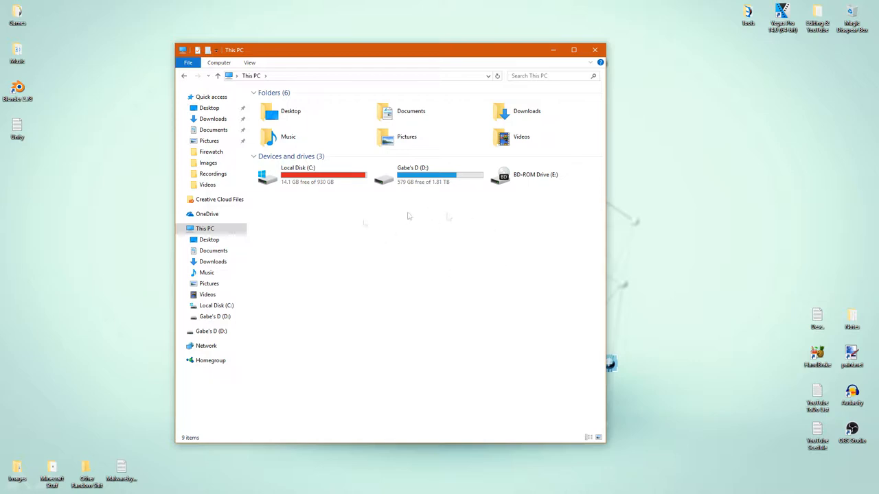
mouse_move(362, 227)
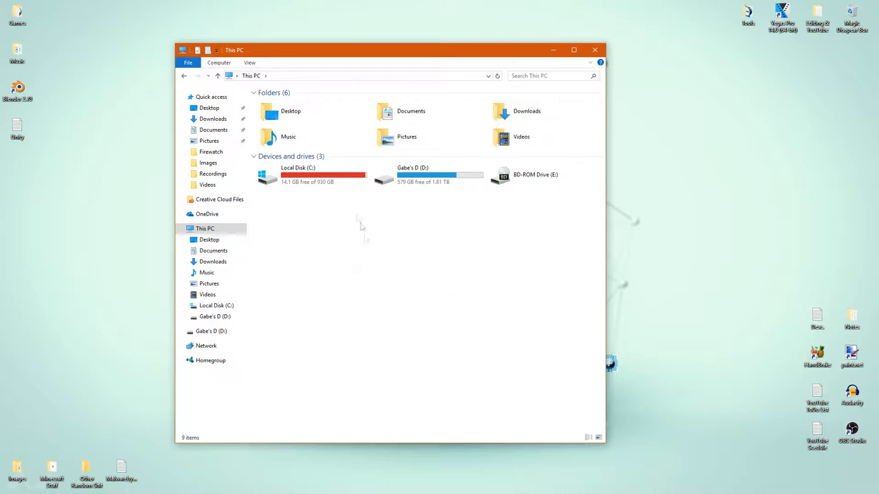
left_click(428, 176)
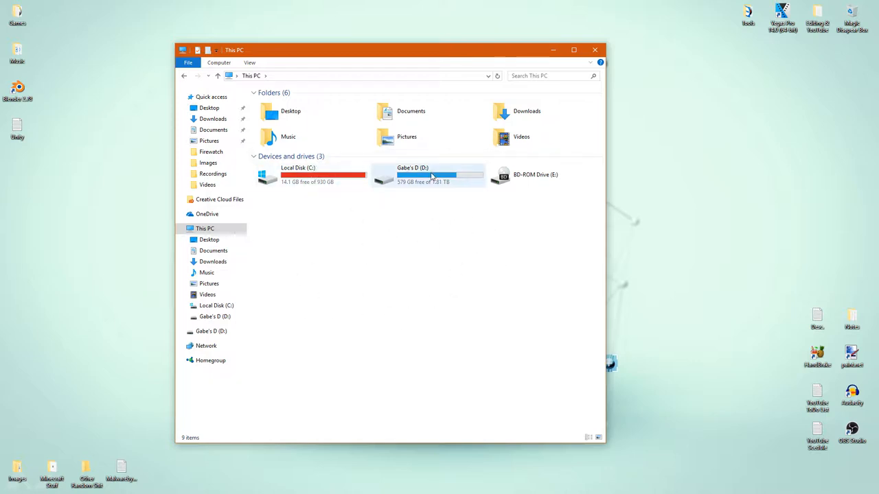
mouse_move(431, 176)
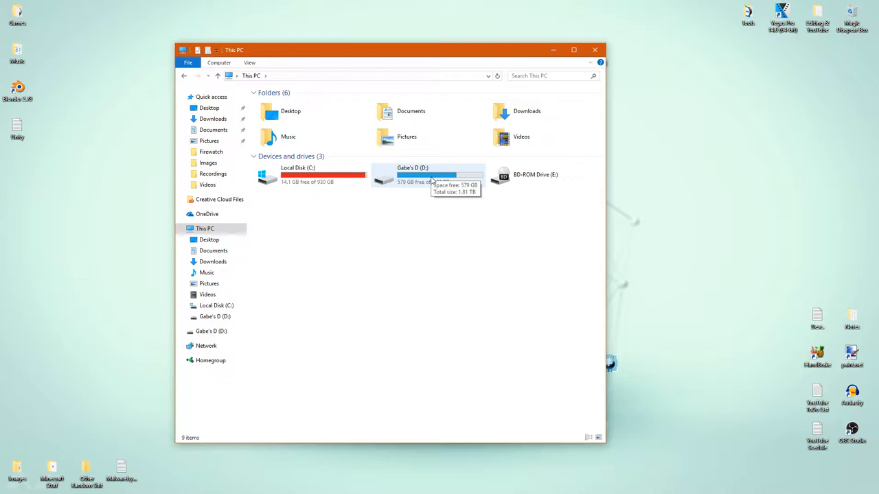
mouse_move(469, 121)
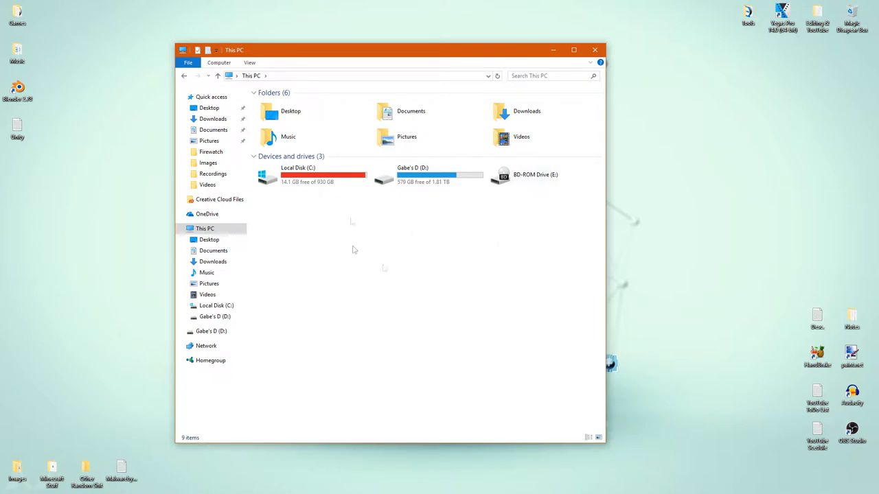
mouse_move(453, 252)
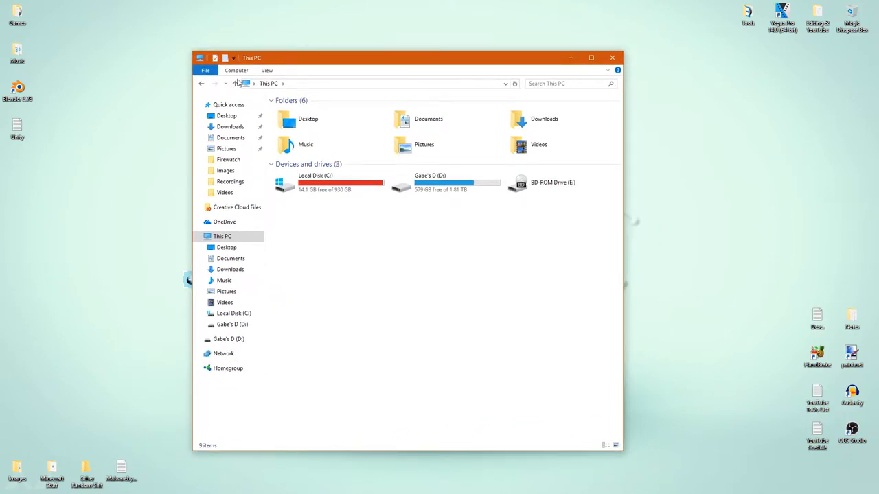
Launch Computer Management from This PC and expand the Storage section.
left_click(223, 236)
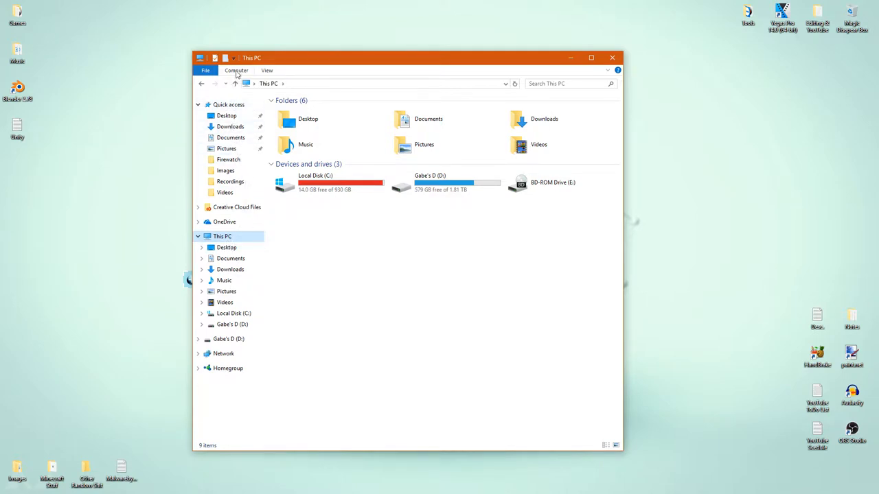
left_click(236, 70)
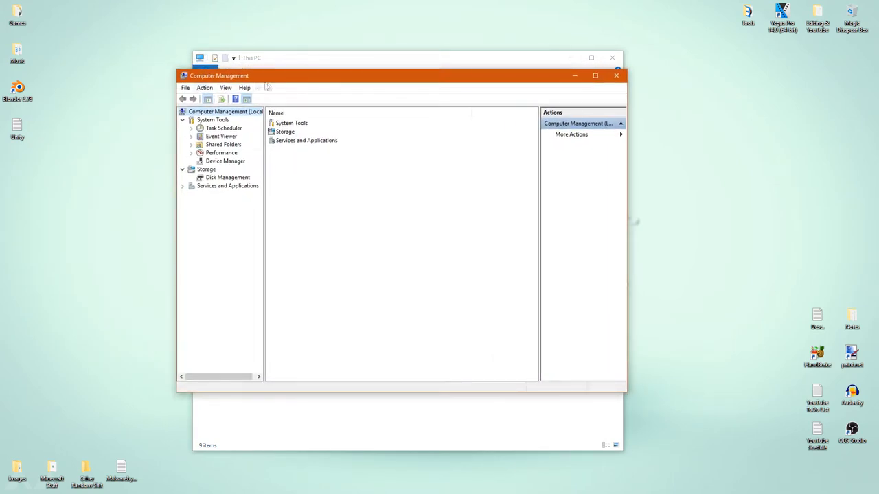
mouse_move(242, 136)
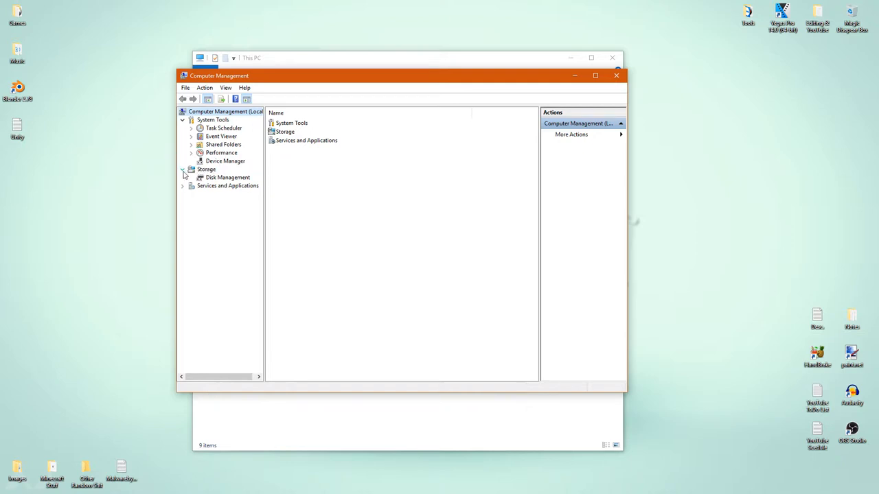
left_click(183, 171)
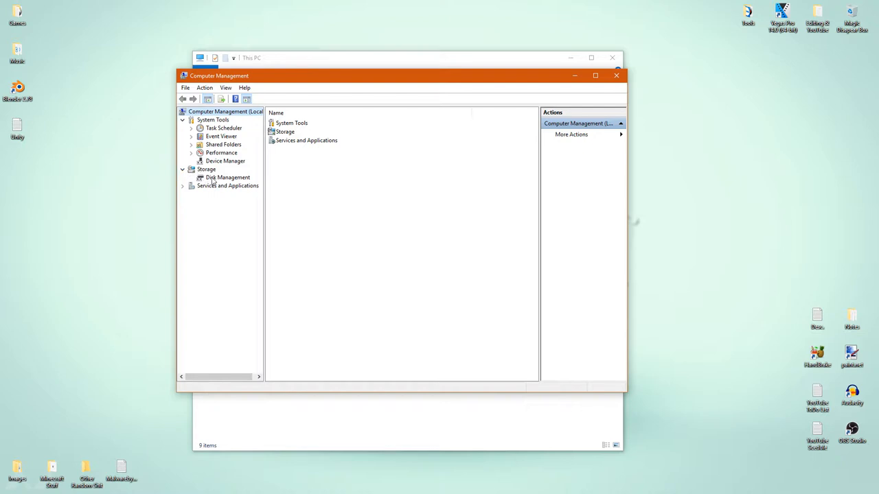
Show Disk Management's layout with Disk 0 (931.39 GB) and Disk 1 unallocated.
left_click(228, 177)
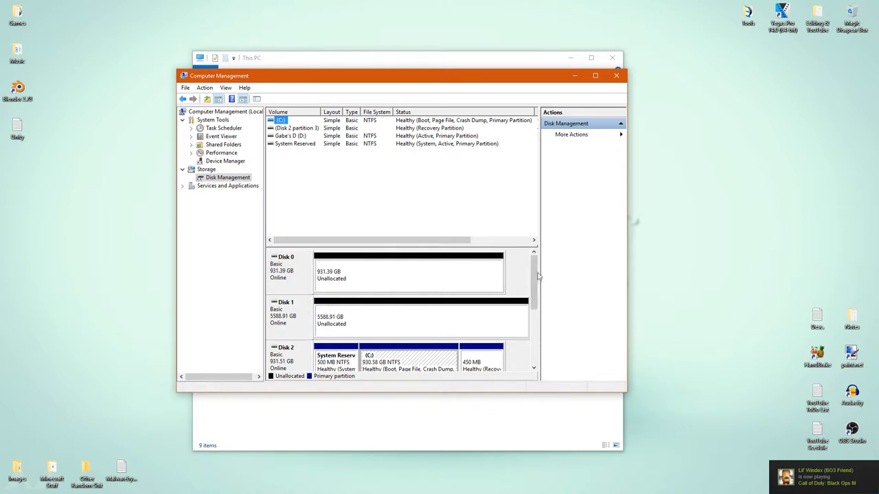
mouse_move(346, 296)
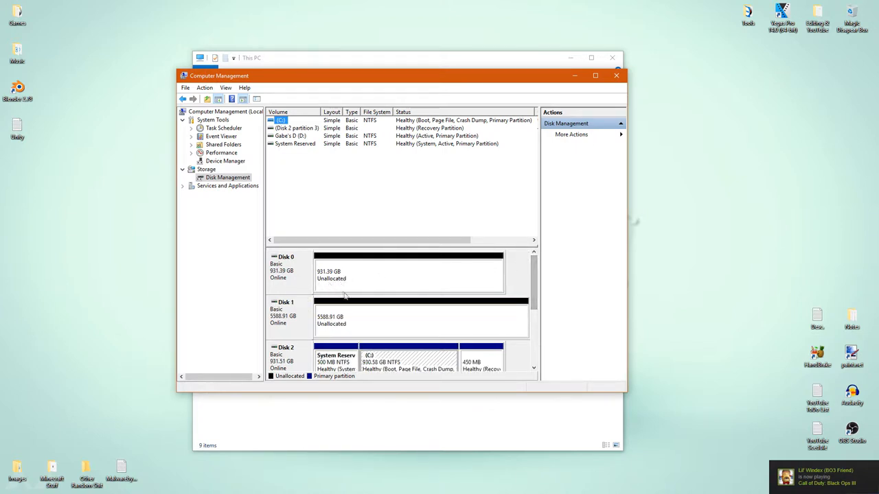
mouse_move(492, 316)
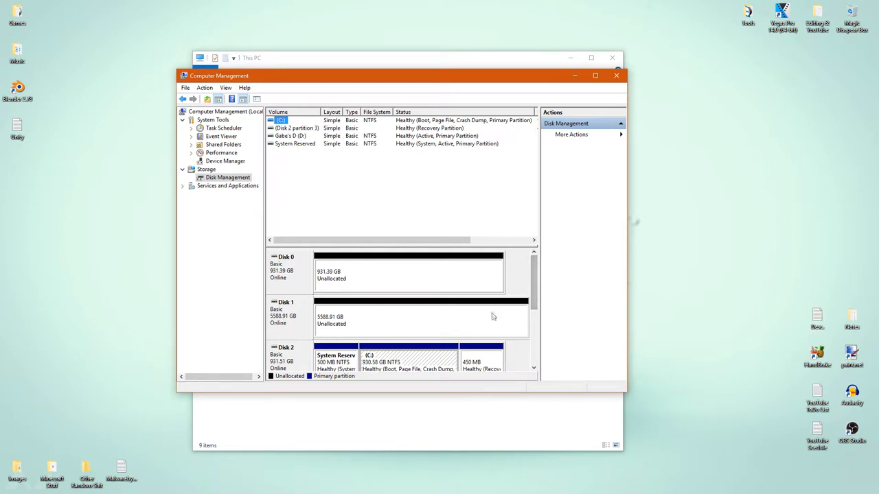
scroll("down", 3)
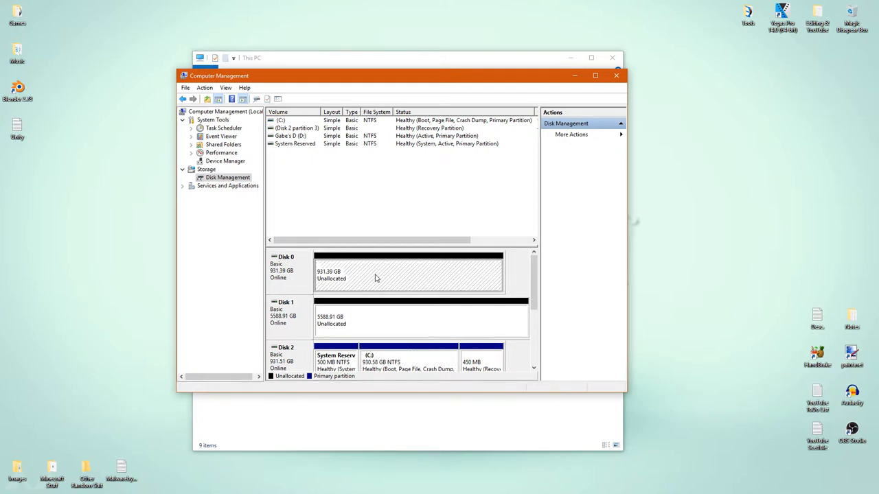
Start a new simple volume on Disk 0's unallocated space, keeping the maximum 953740 MB size.
right_click(376, 275)
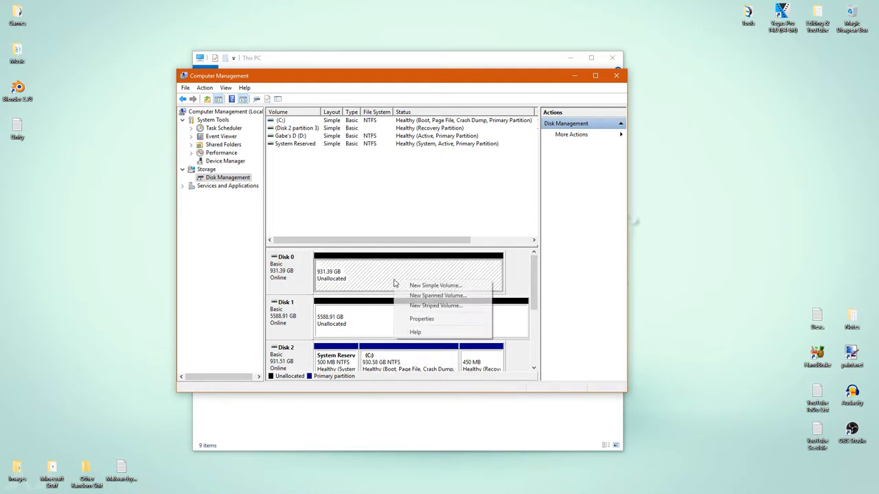
mouse_move(436, 285)
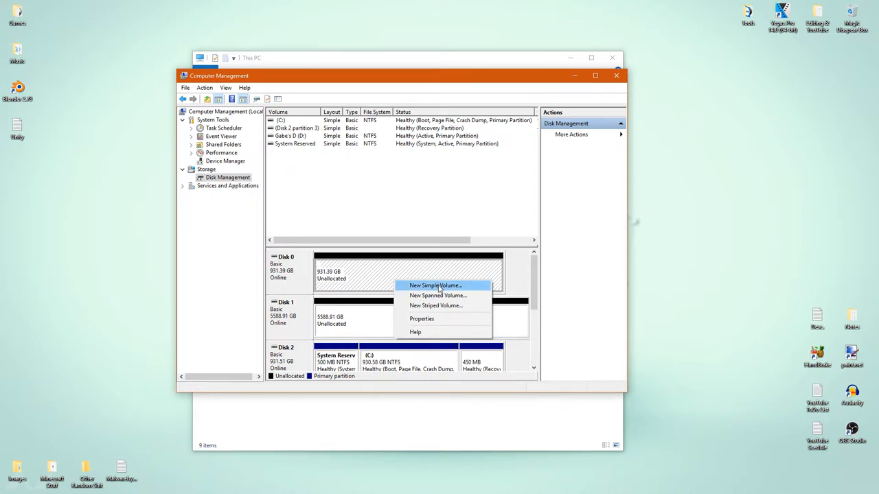
left_click(436, 285)
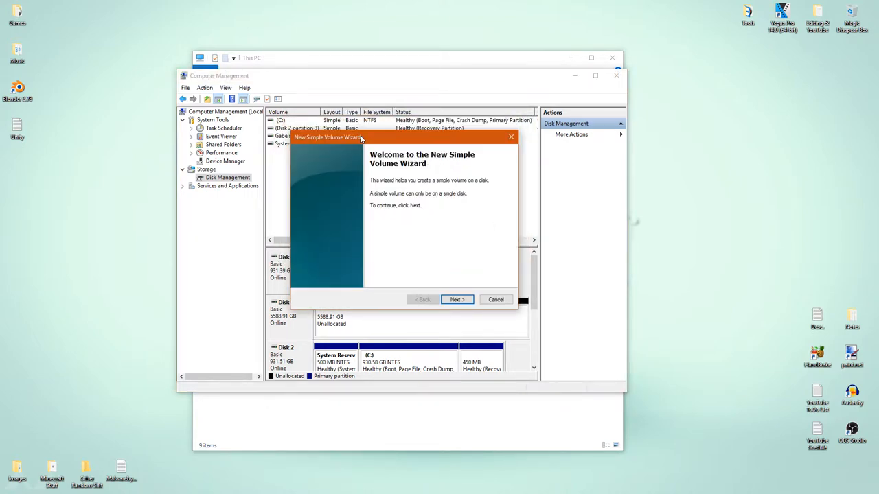
left_click_drag(364, 137, 360, 133)
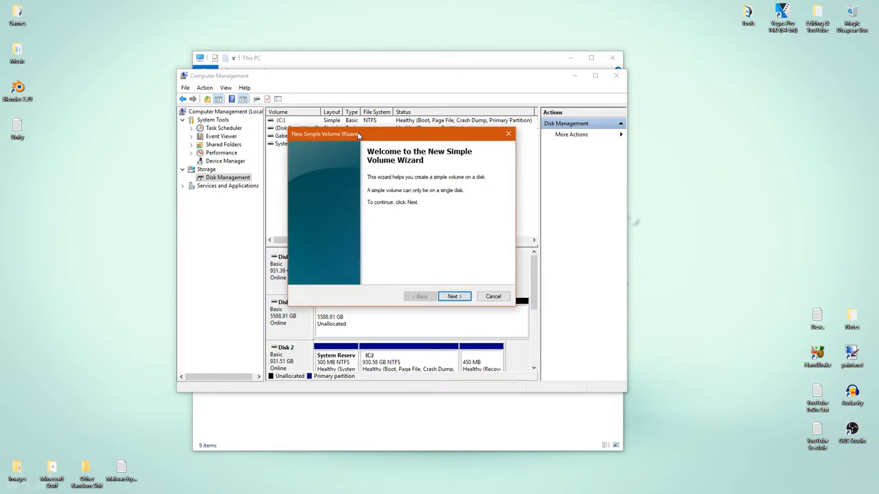
left_click(454, 296)
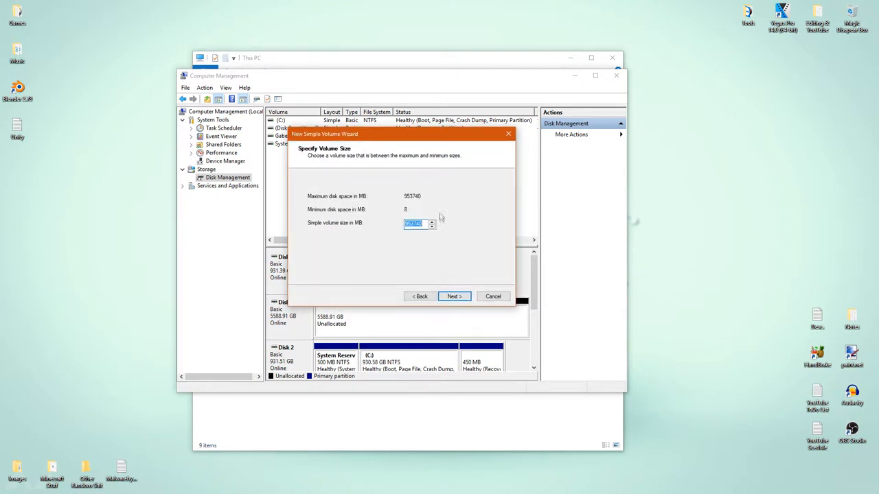
mouse_move(307, 230)
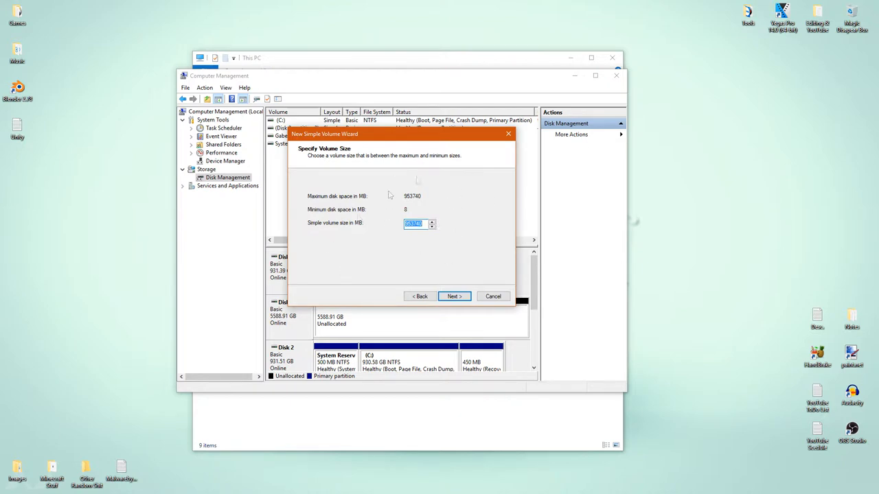
mouse_move(390, 305)
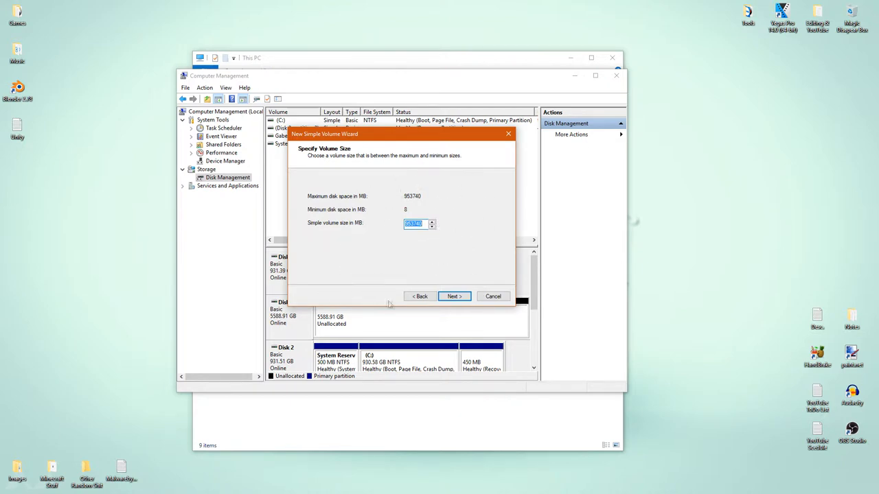
mouse_move(421, 294)
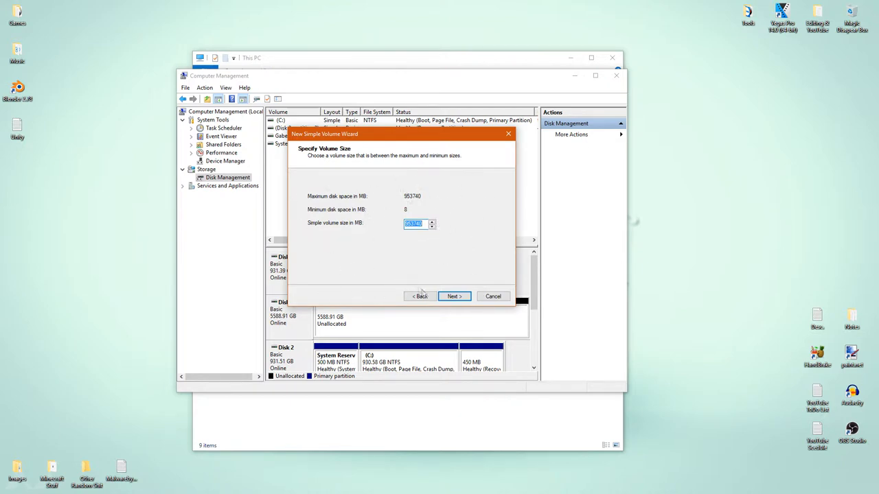
Accept the full volume size and assign drive letter G to the new volume.
left_click(455, 296)
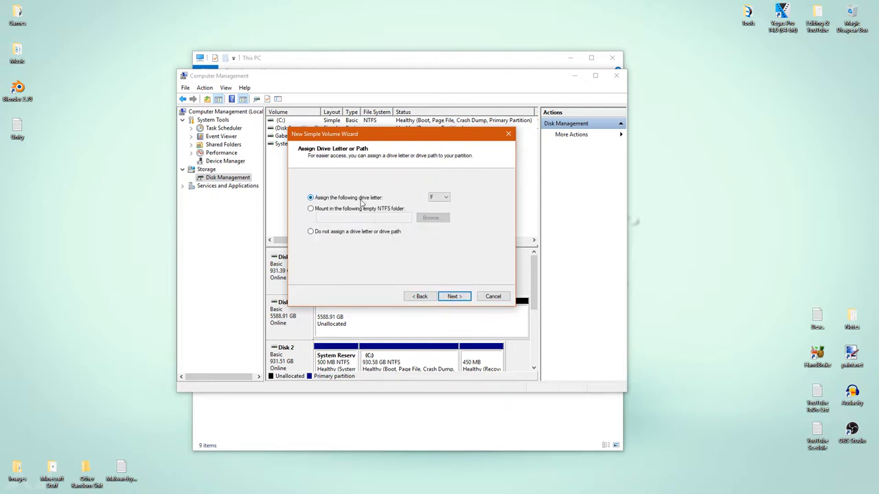
left_click(311, 208)
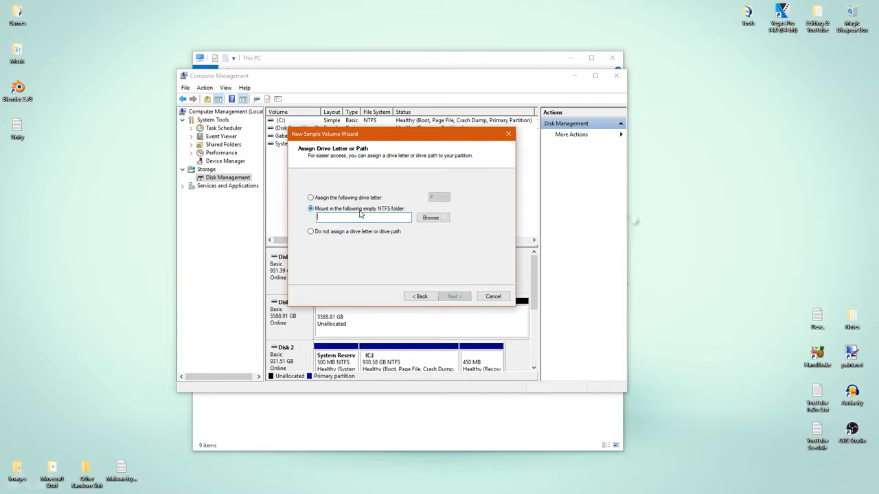
left_click(311, 197)
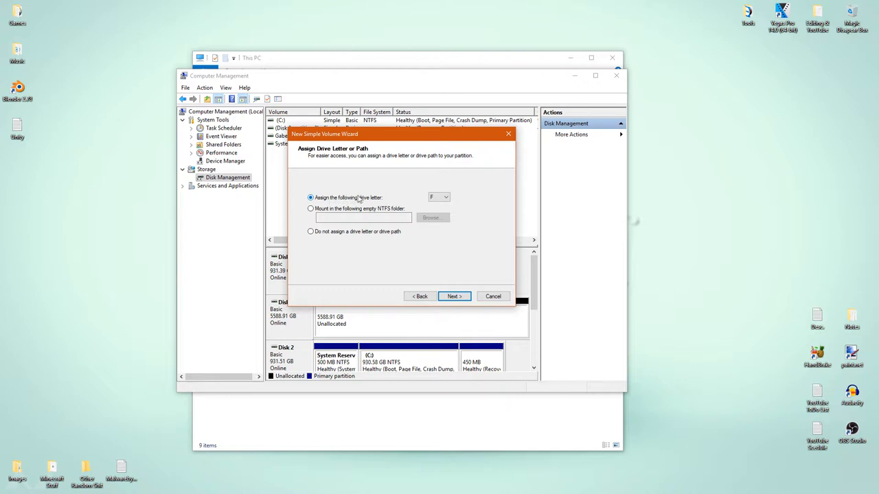
mouse_move(368, 203)
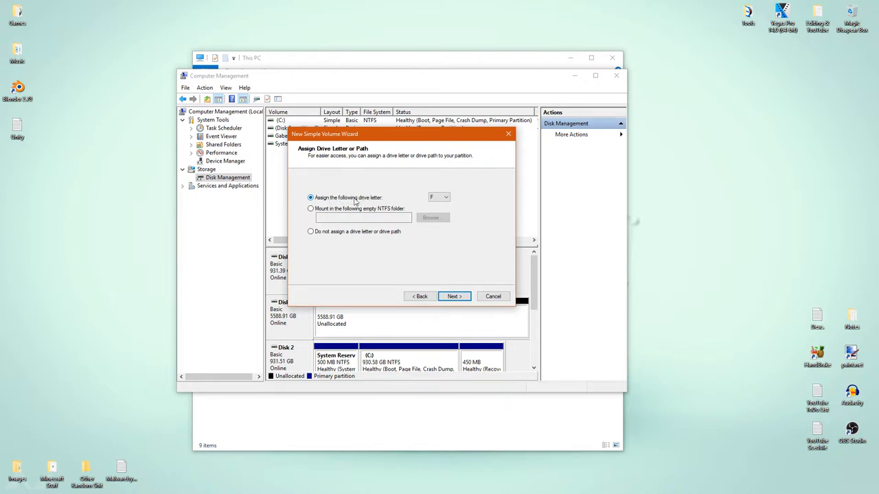
left_click(445, 198)
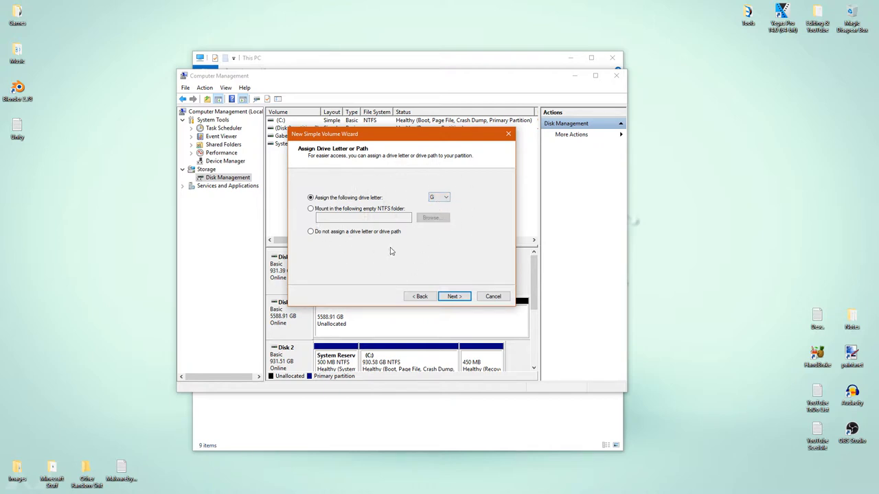
mouse_move(395, 228)
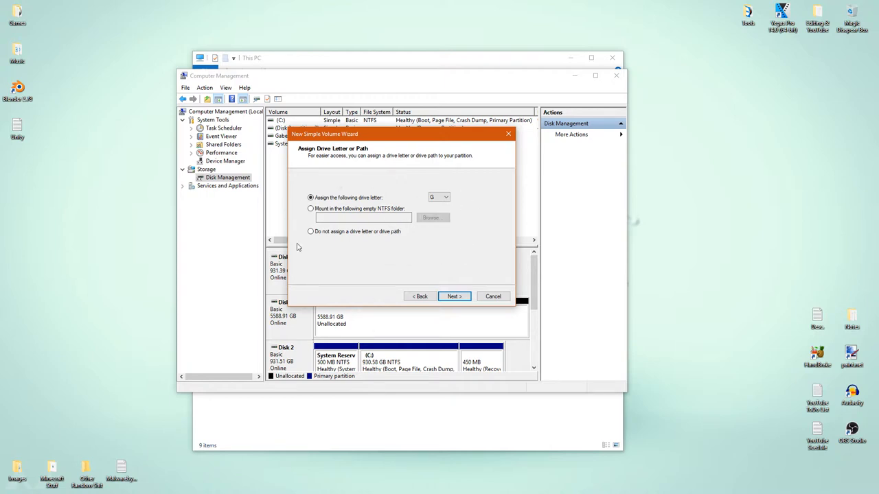
mouse_move(420, 247)
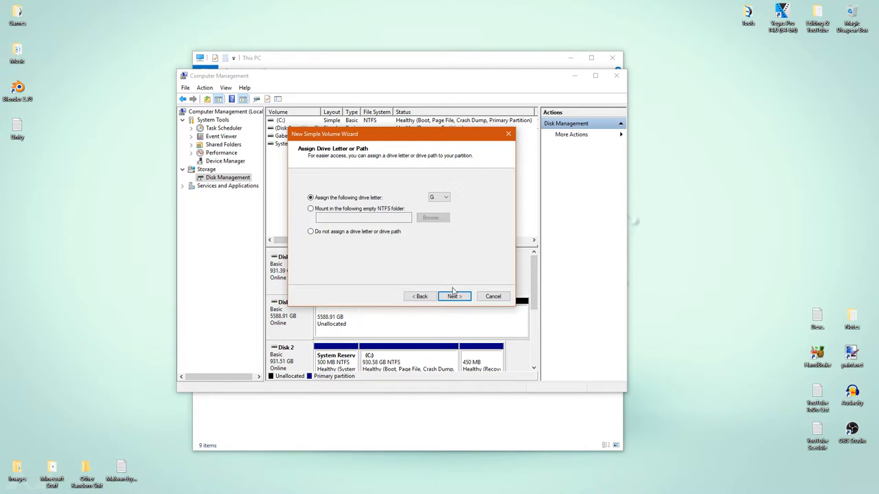
Keep an NTFS quick format for the volume and label it Games 2.
left_click(453, 297)
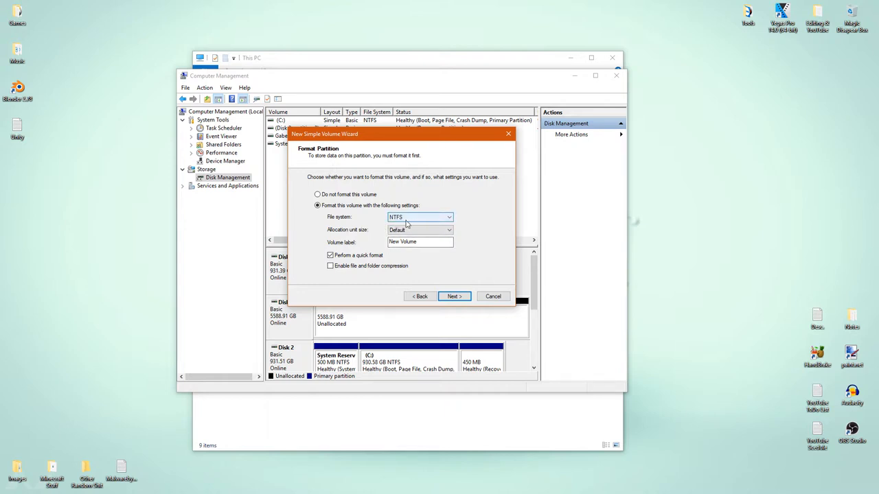
left_click(448, 217)
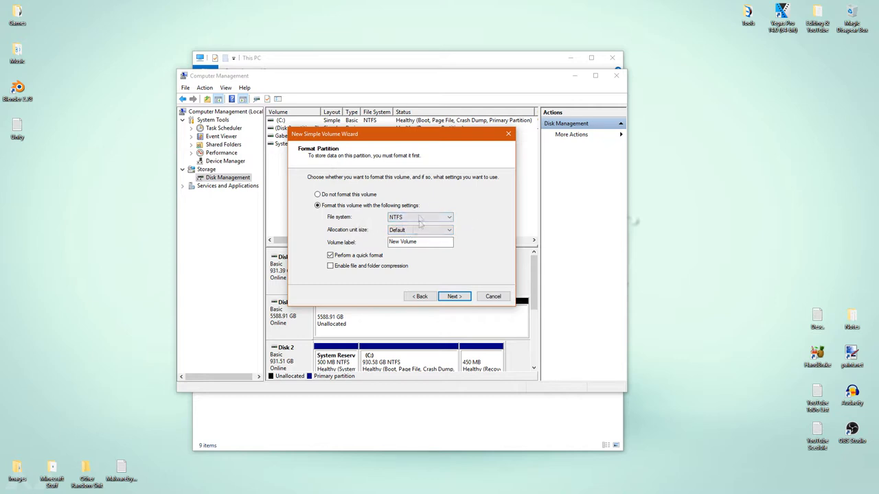
left_click(319, 195)
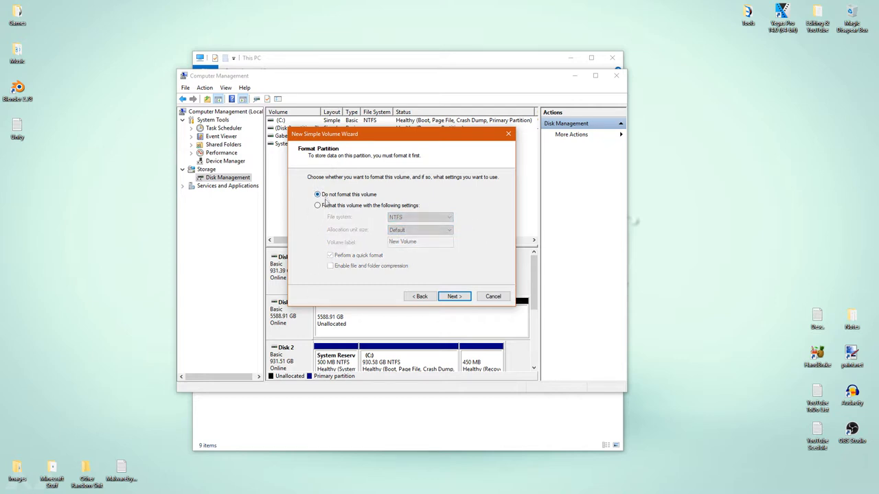
left_click(319, 206)
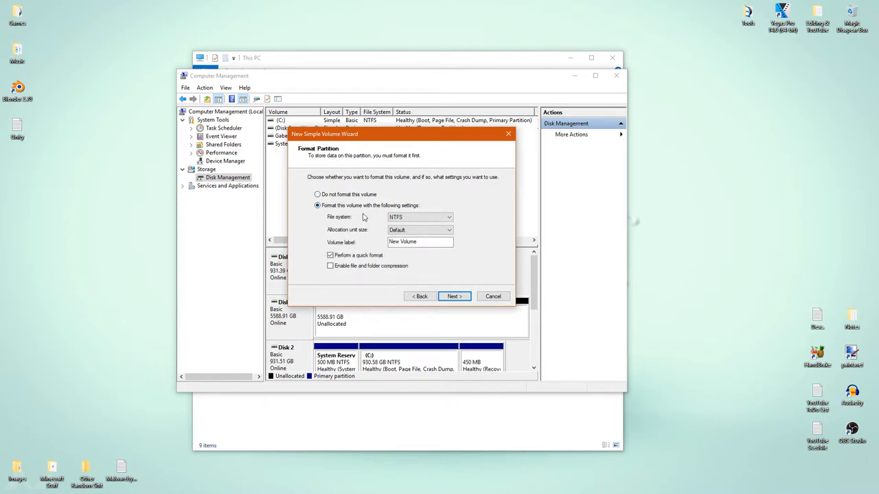
mouse_move(387, 208)
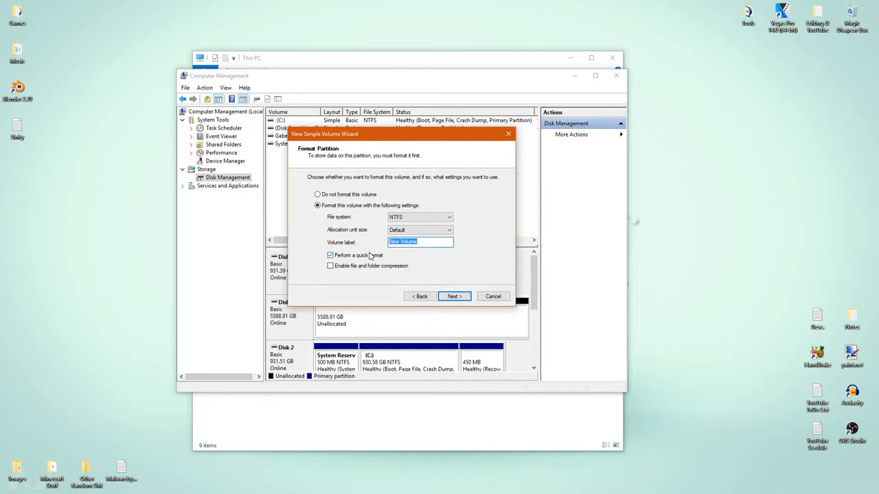
type("Games 2")
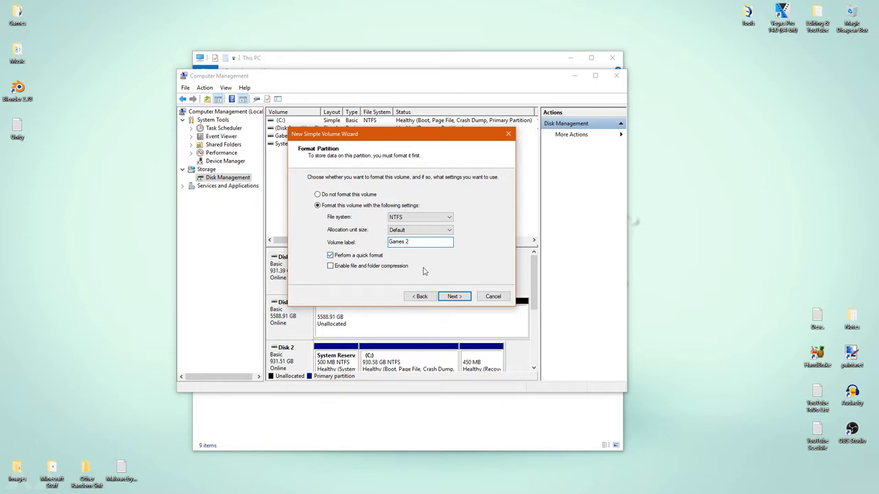
mouse_move(464, 269)
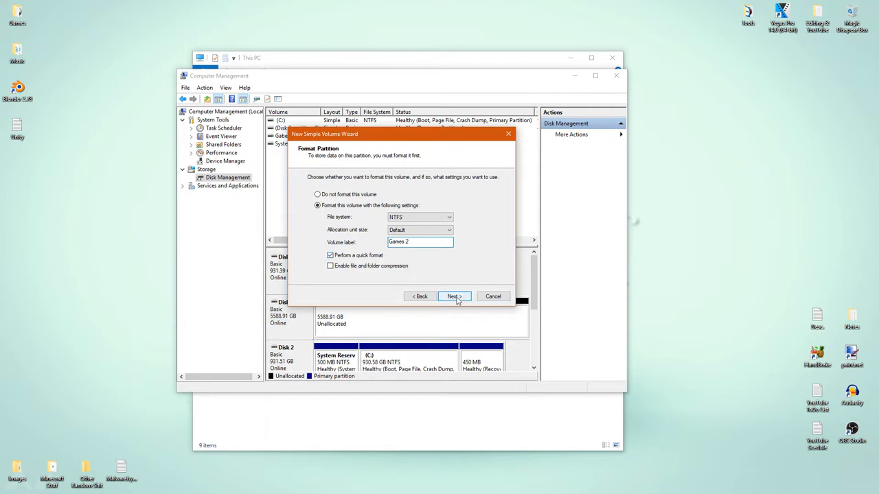
Confirm the summary and create the 931.39 GB NTFS Games 2 volume as drive G.
left_click(453, 296)
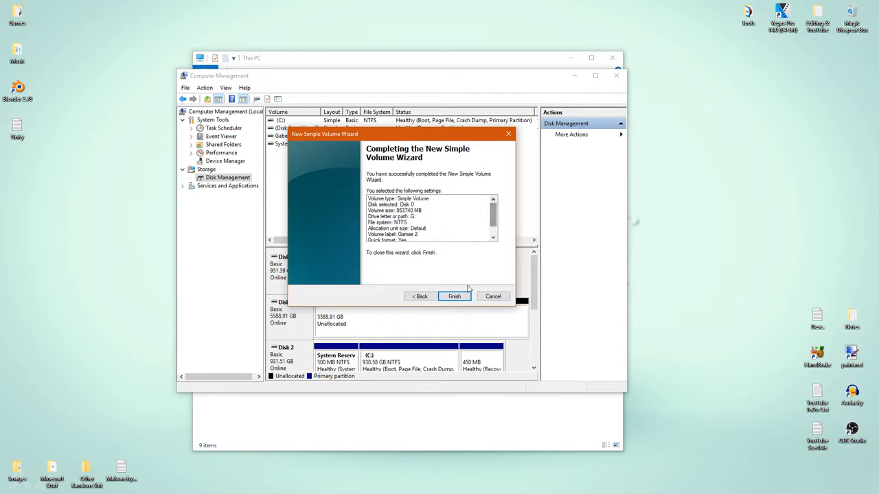
left_click(454, 297)
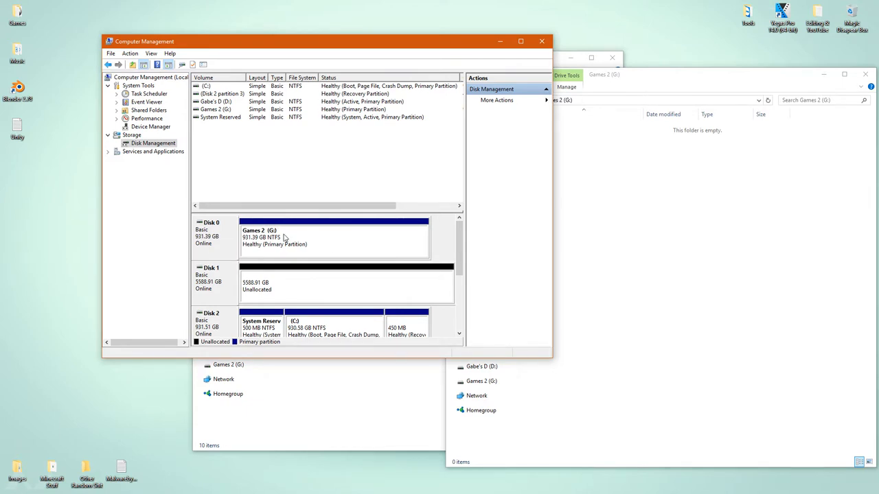
mouse_move(288, 239)
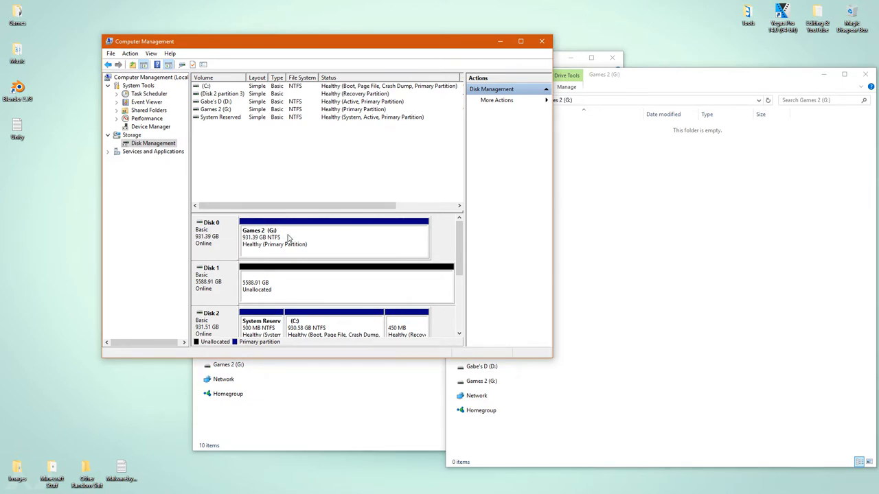
mouse_move(302, 248)
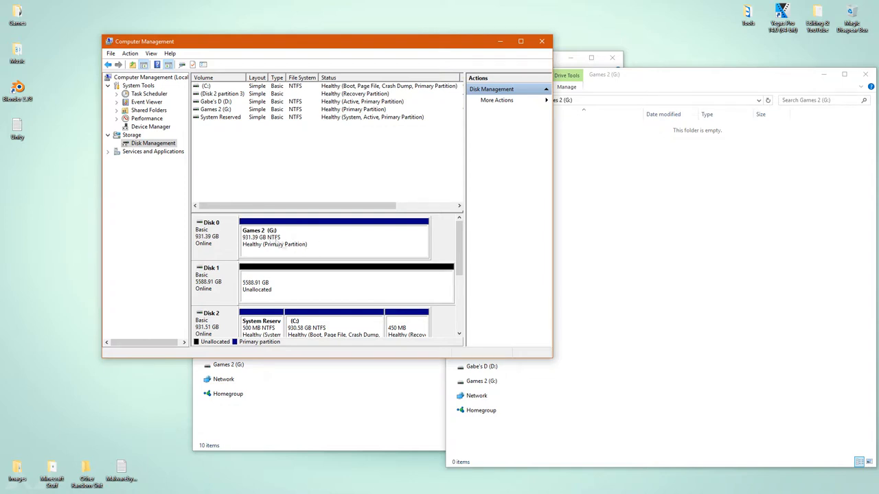
mouse_move(317, 250)
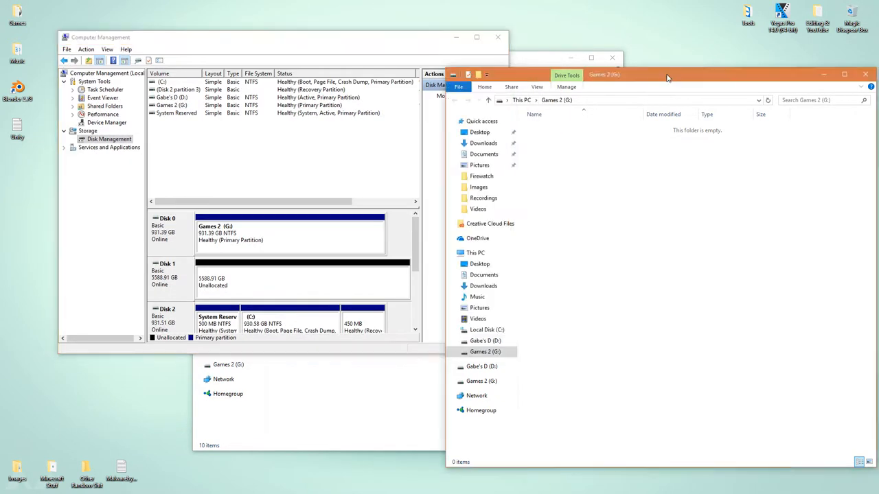
Return to This PC and select the new Games 2 (G:) drive showing 931 GB free.
right_click(423, 140)
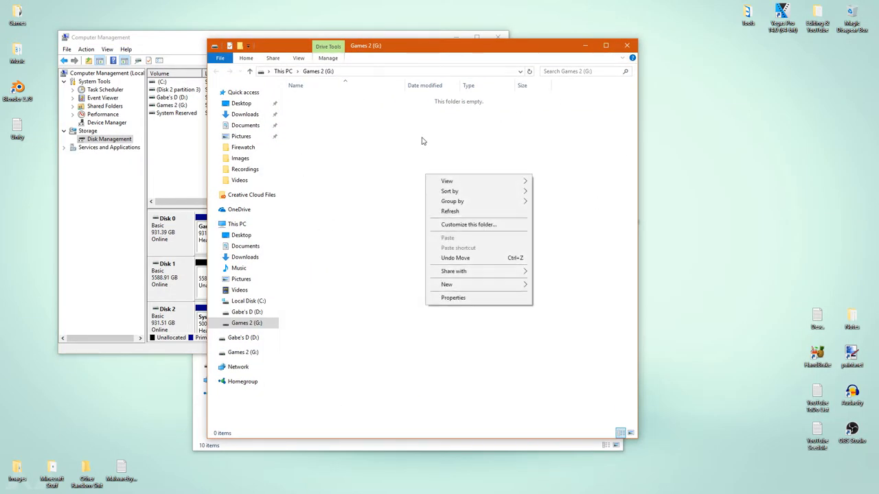
left_click(341, 234)
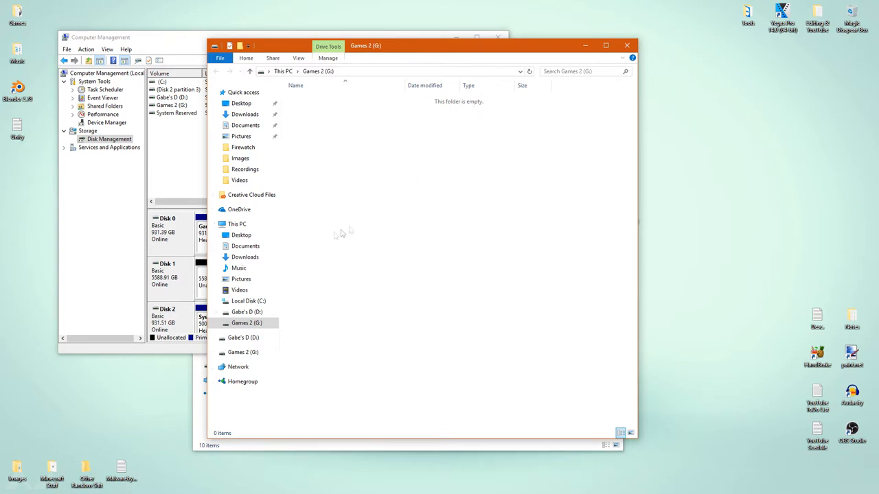
left_click(236, 224)
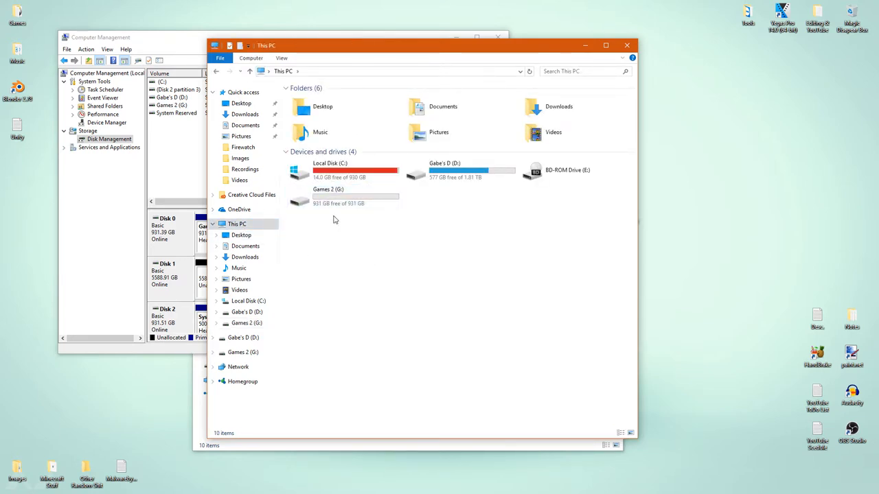
left_click(336, 195)
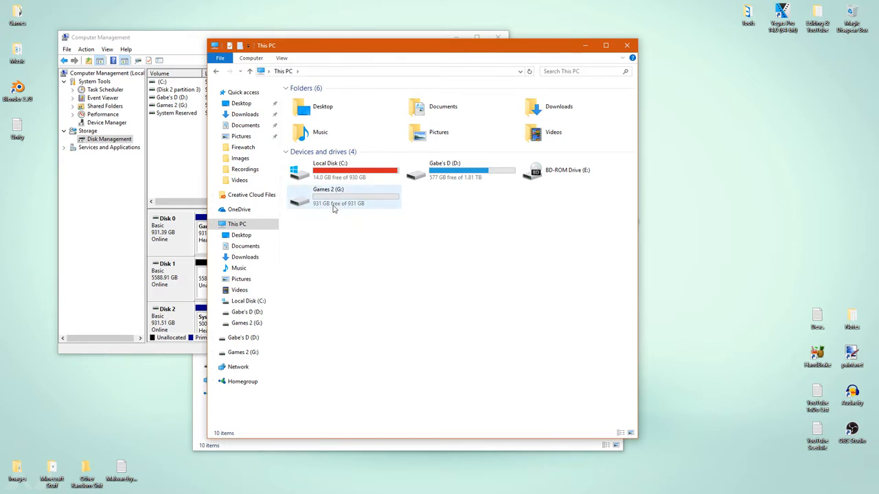
mouse_move(332, 203)
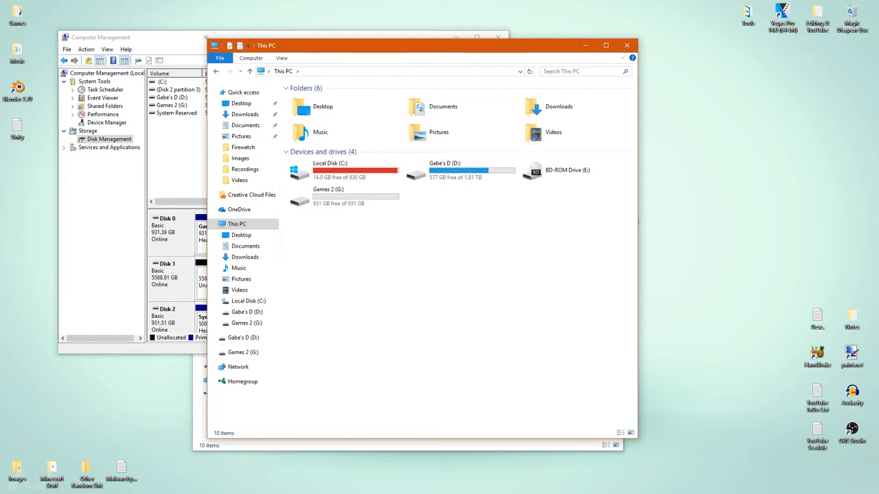
Start a full-size simple volume on Disk 1's 5589 GB space with drive letter F.
left_click(102, 38)
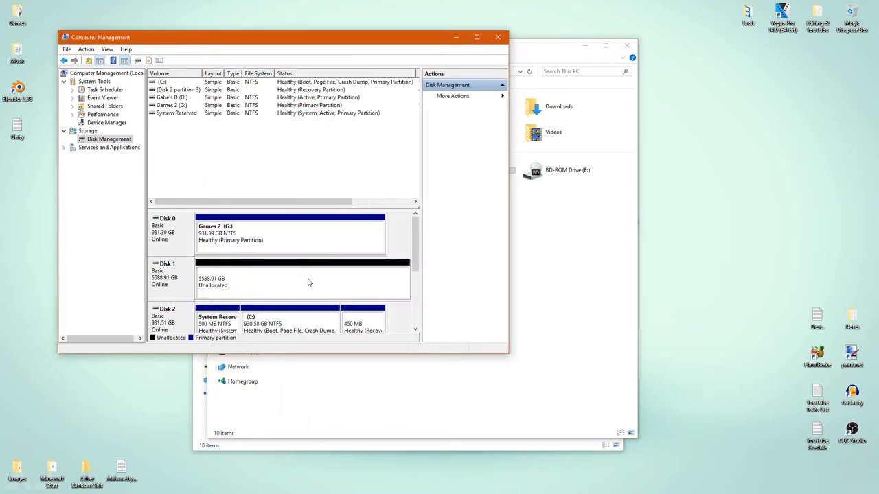
mouse_move(307, 287)
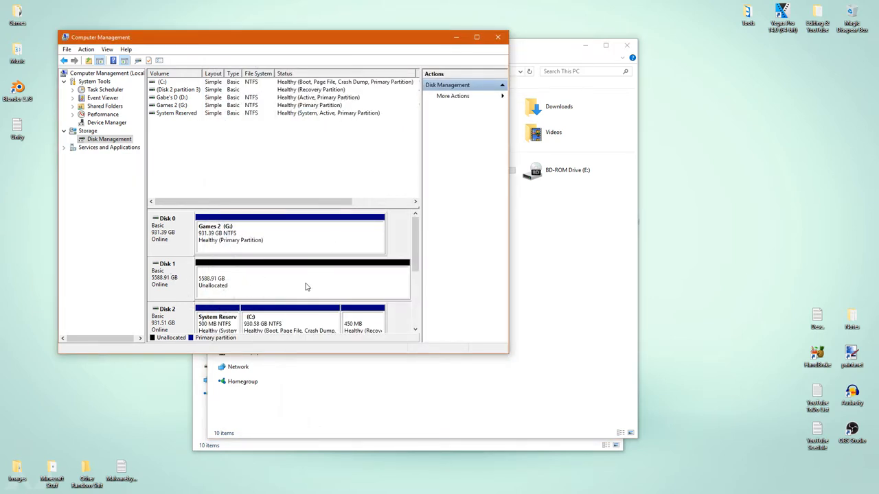
left_click(302, 278)
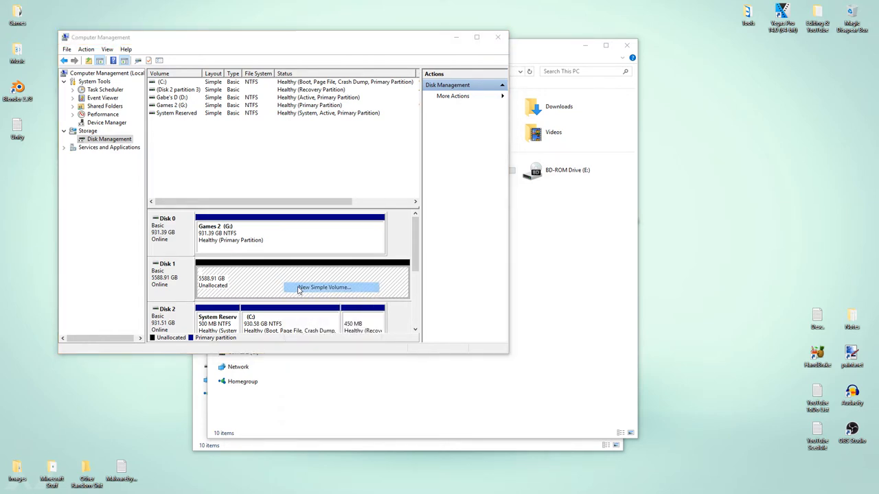
left_click(323, 287)
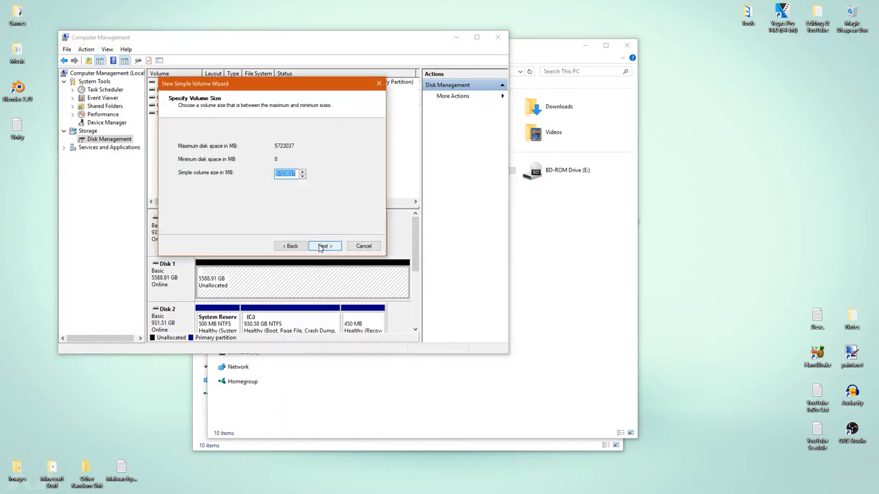
left_click(324, 246)
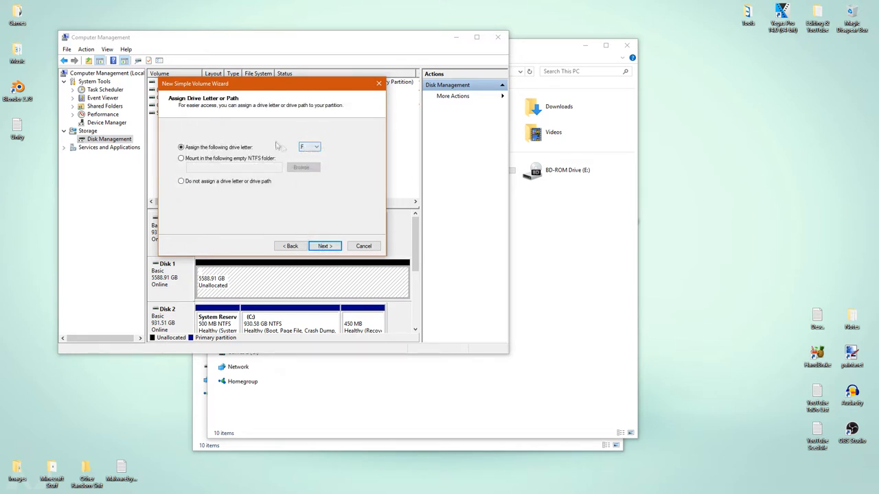
left_click(324, 246)
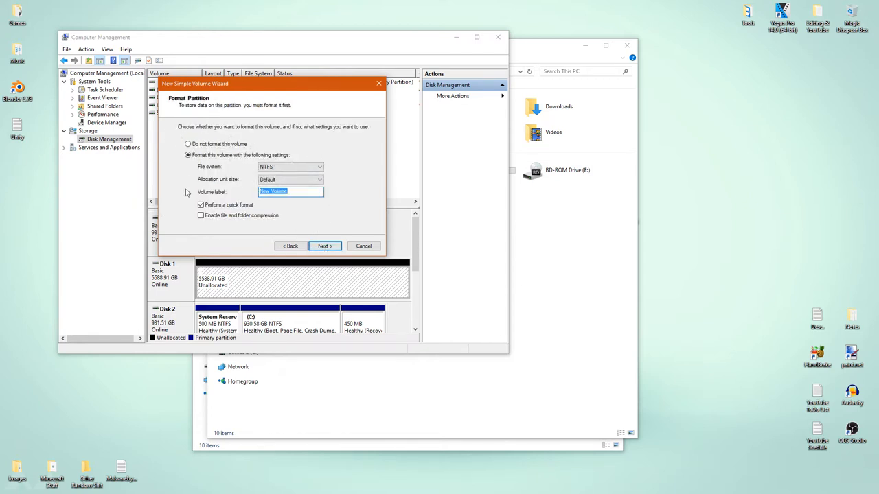
Label the volume Programs and finish creating the NTFS F: volume on Disk 1.
type("Programs")
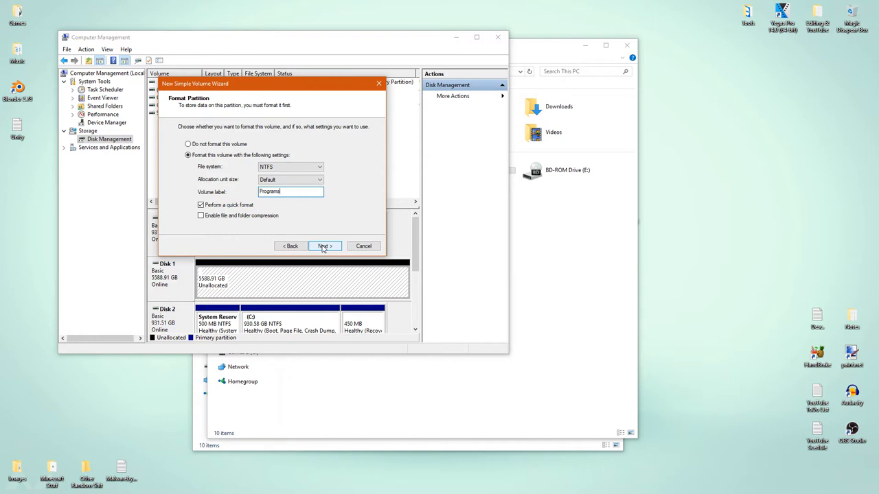
left_click(324, 246)
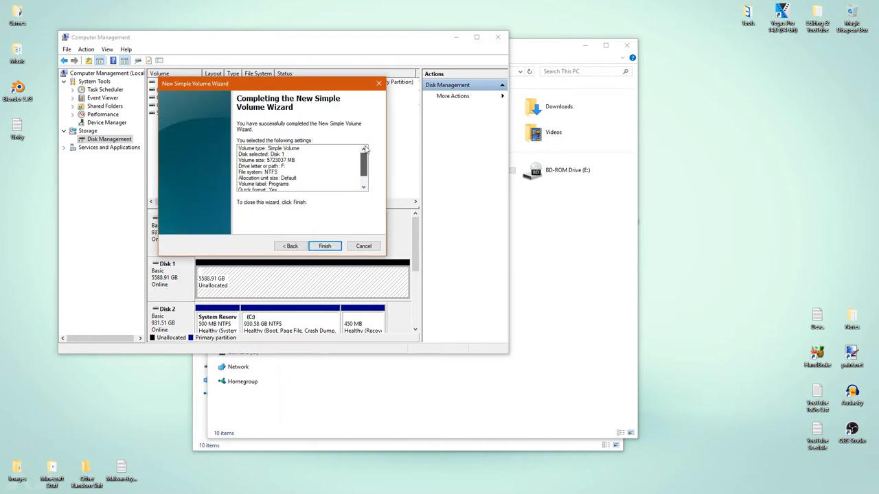
left_click(324, 246)
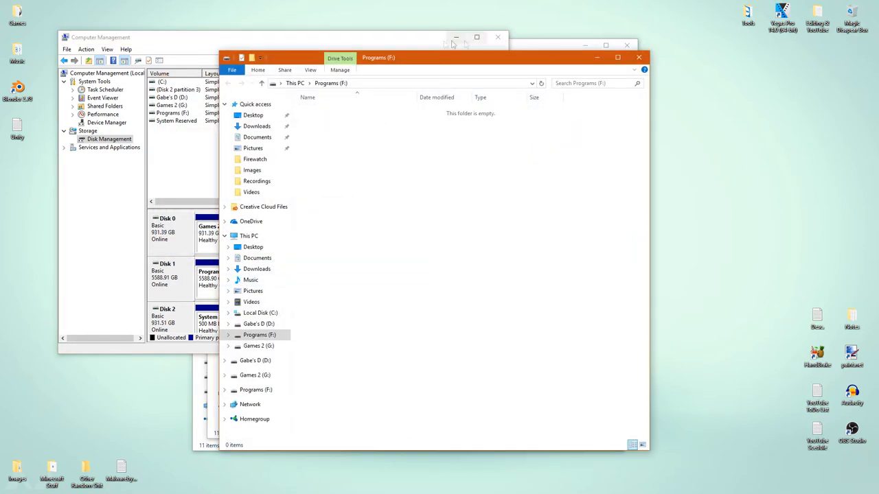
Return to This PC to confirm Programs (F:) shows 5.45 TB free alongside Games 2 (G:).
left_click_drag(426, 58, 405, 41)
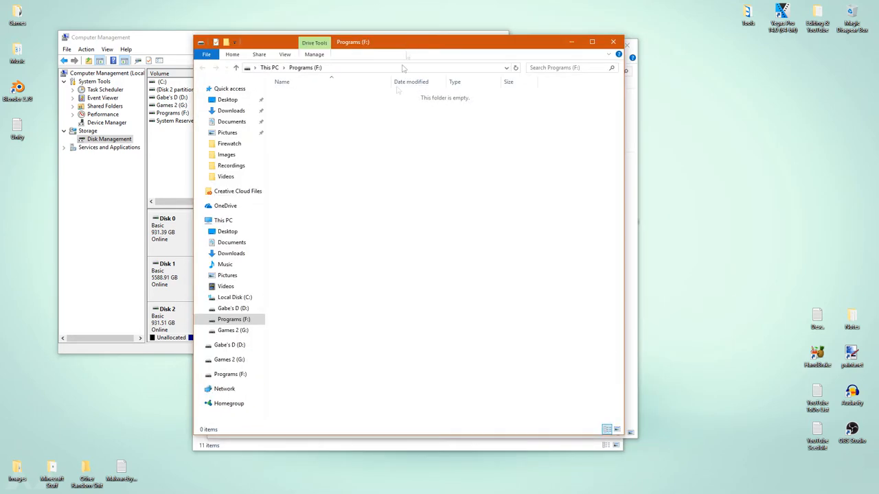
left_click(222, 220)
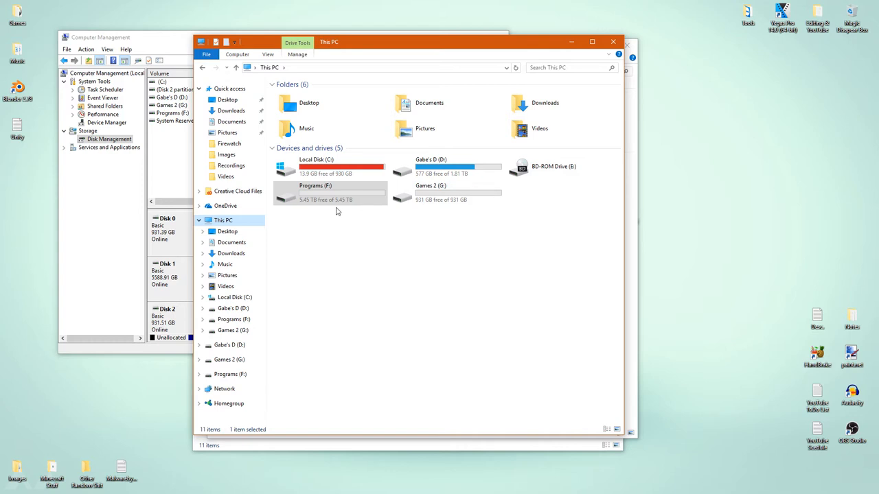
mouse_move(309, 195)
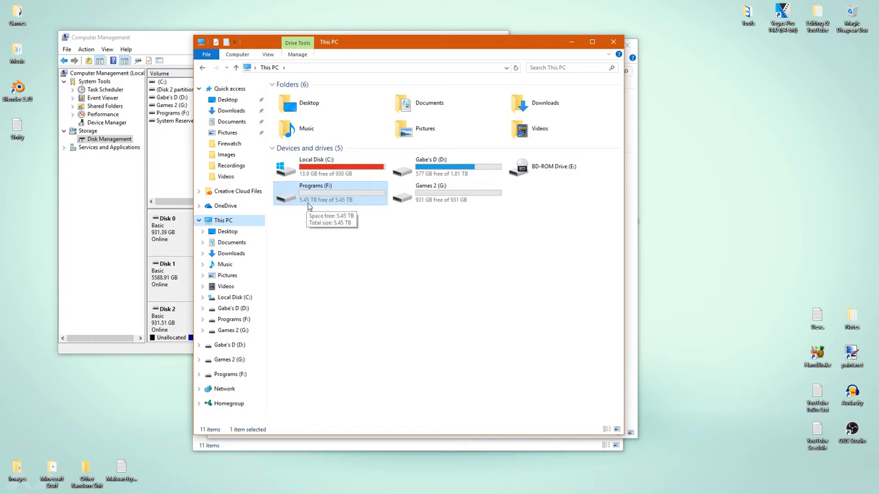
mouse_move(324, 203)
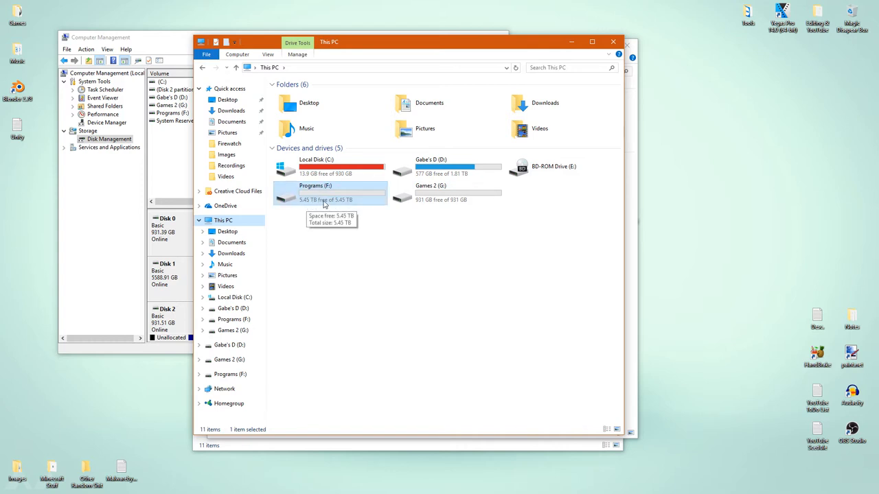
right_click(355, 232)
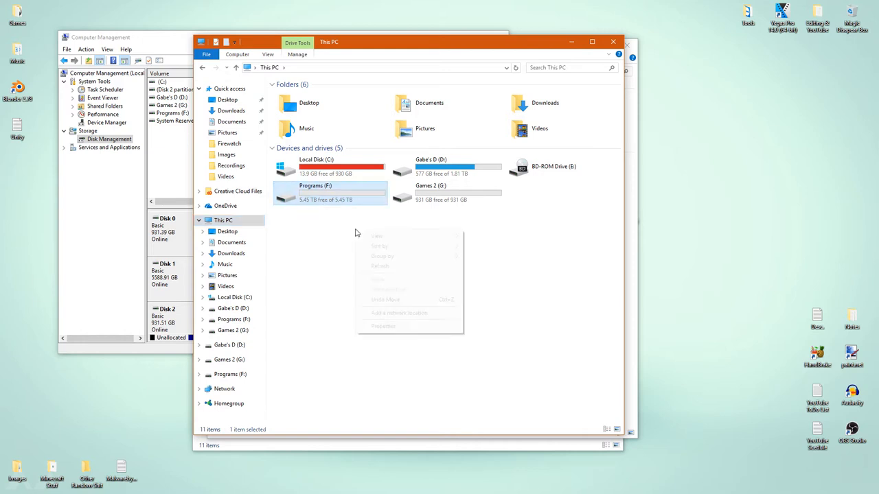
left_click(340, 225)
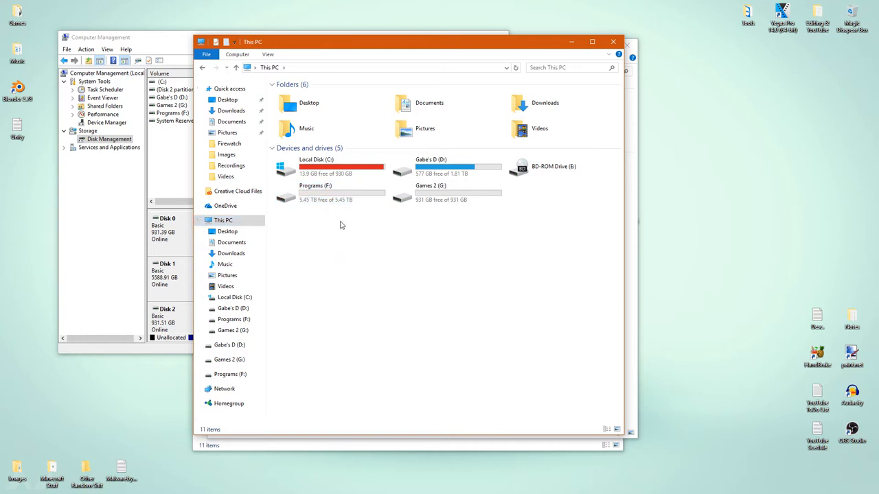
mouse_move(316, 195)
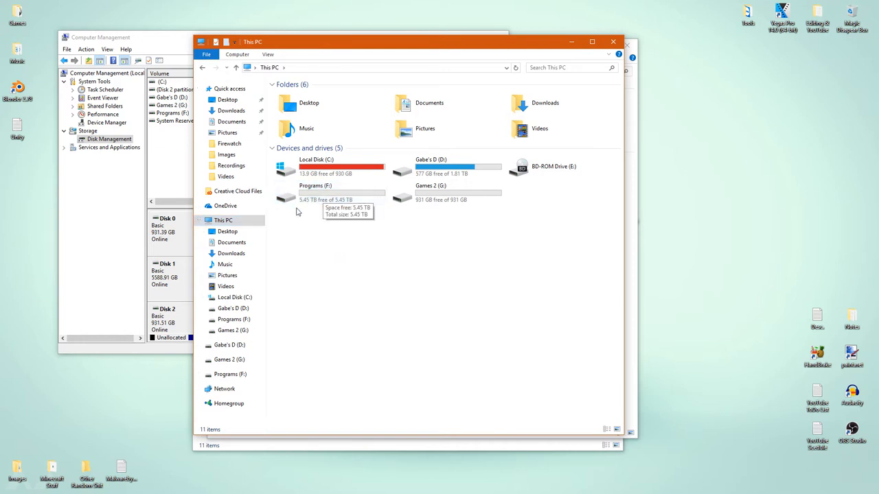
mouse_move(316, 203)
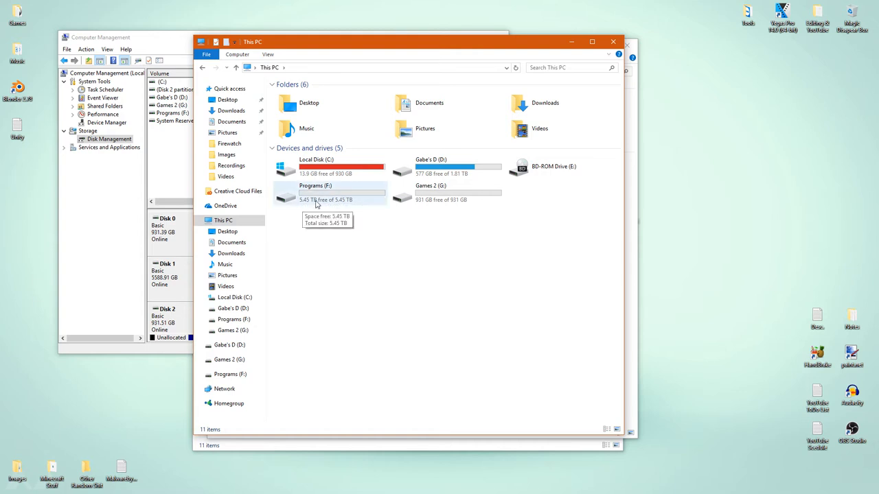
mouse_move(335, 195)
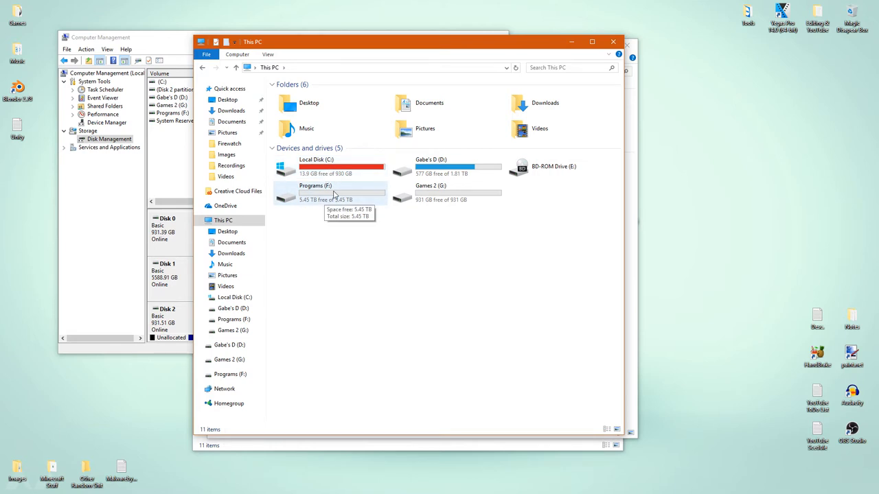
mouse_move(421, 258)
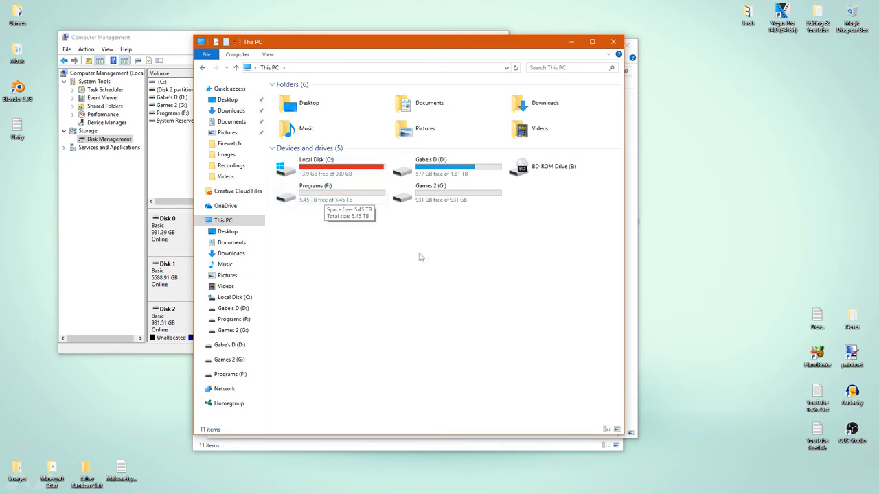
mouse_move(483, 287)
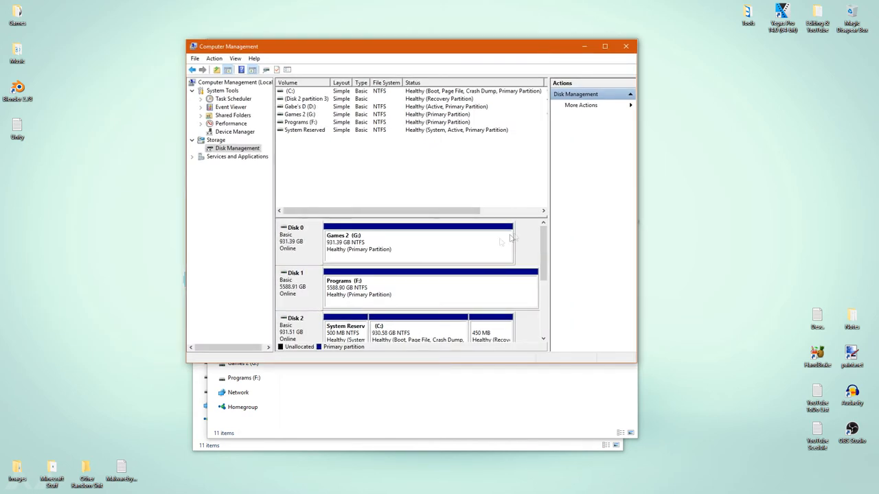
Scroll Disk Management to review Games 2 (G:) on Disk 0 and Programs (F:) on Disk 1.
scroll("down", 3)
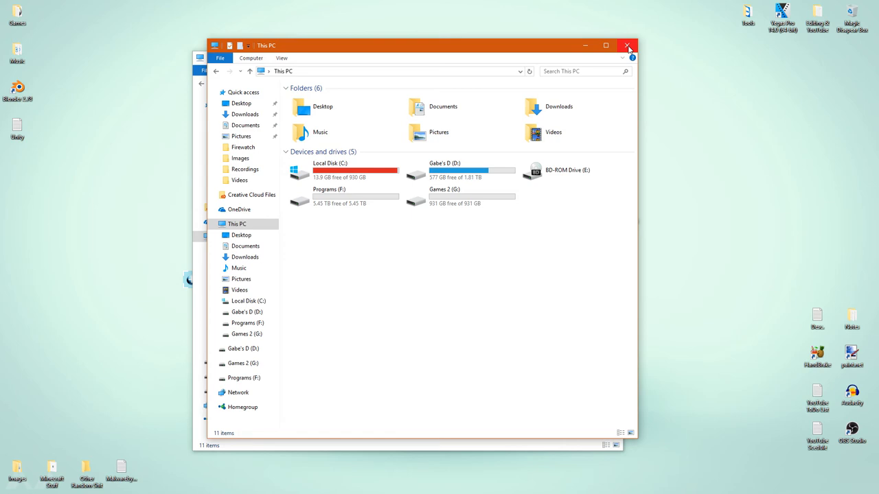
Close the This PC window, leaving the desktop clear.
left_click(626, 46)
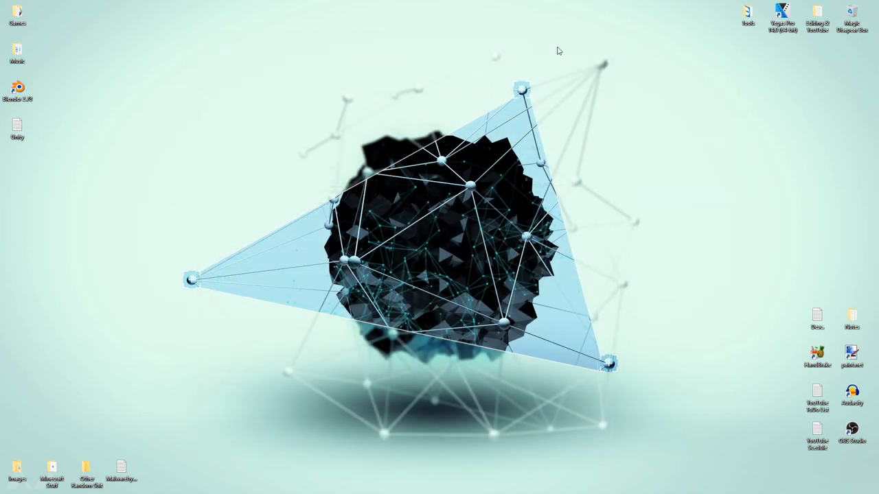
mouse_move(480, 208)
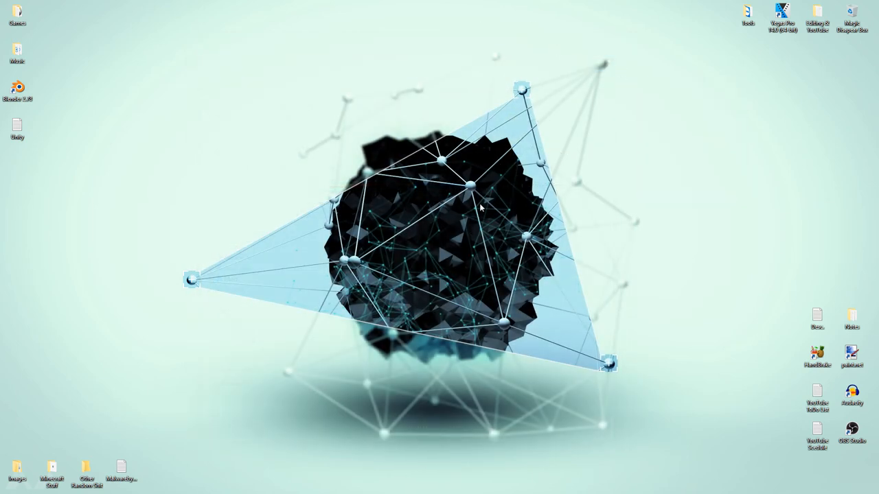